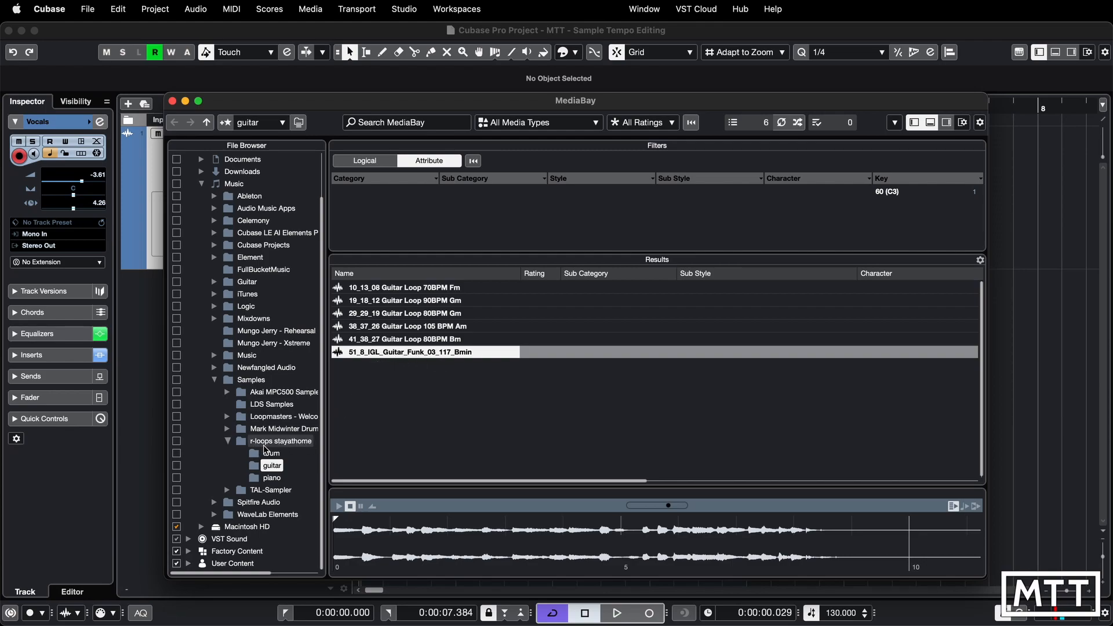
{"action": "mouse_move", "coordinate": [319, 451]}
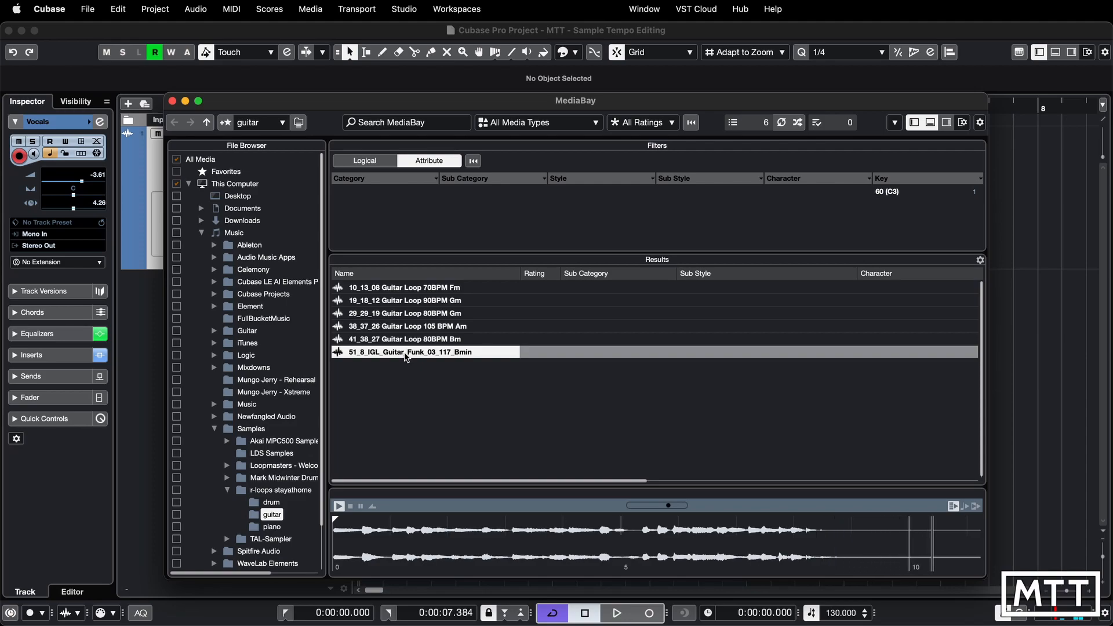
- Import the Guitar Funk 03 117 Bmin loop from MediaBay, copying it into the project folder
{"action": "left_click", "coordinate": [338, 505]}
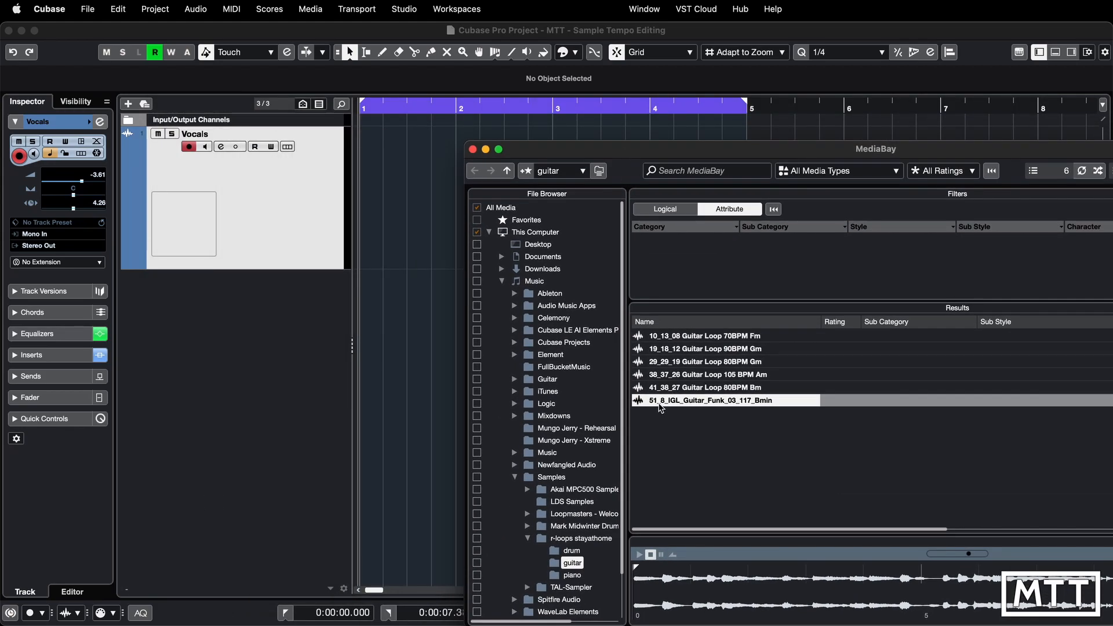
{"action": "double_click", "coordinate": [704, 399]}
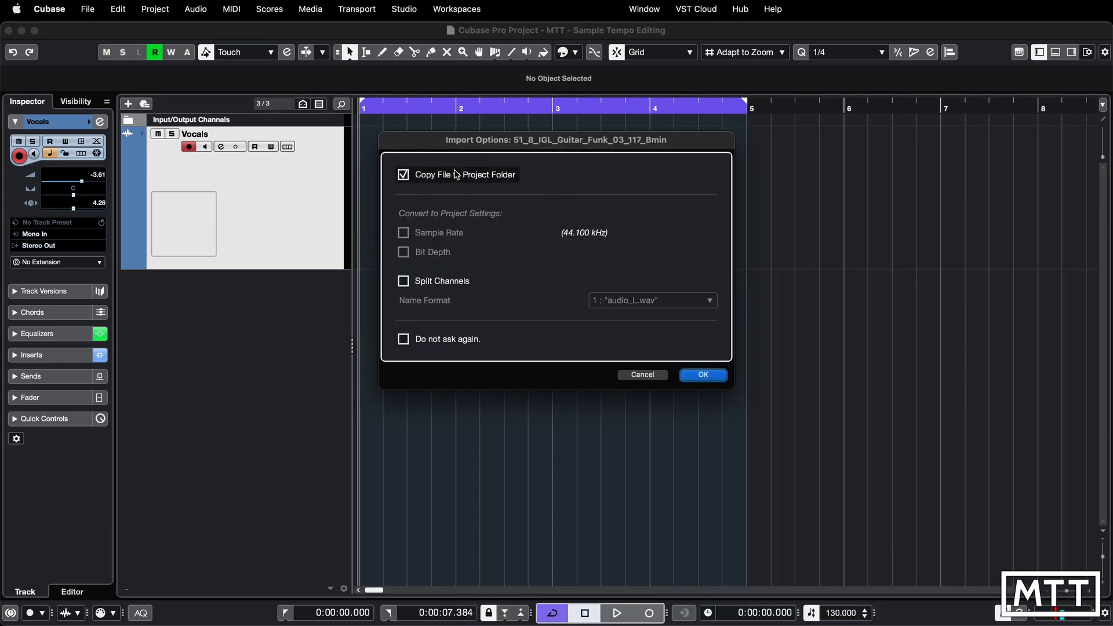
{"action": "mouse_move", "coordinate": [518, 256]}
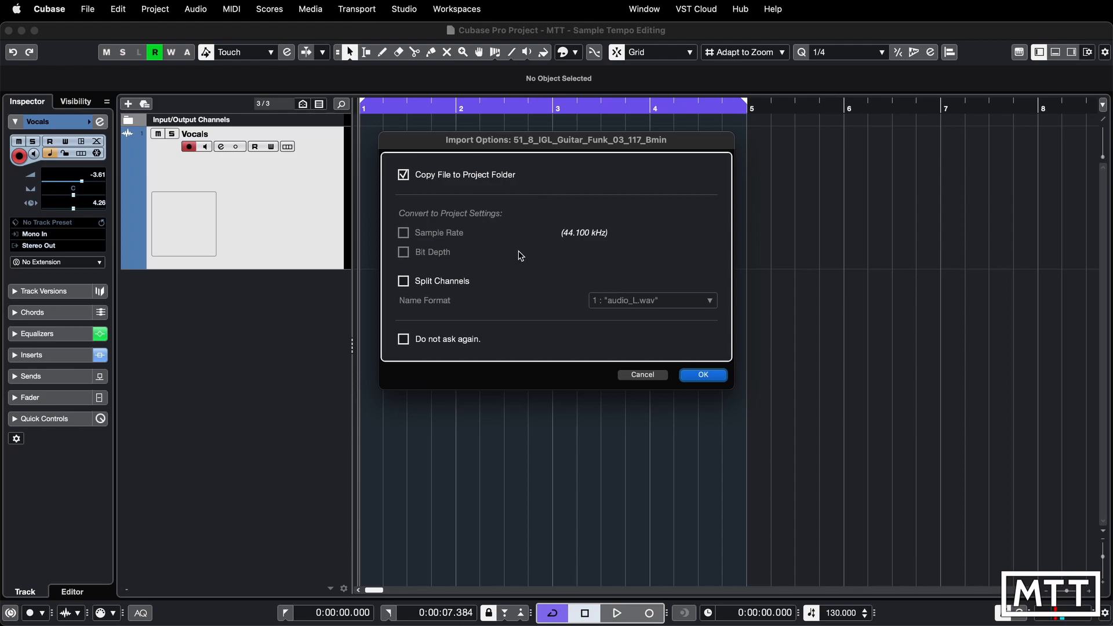
{"action": "left_click", "coordinate": [701, 375]}
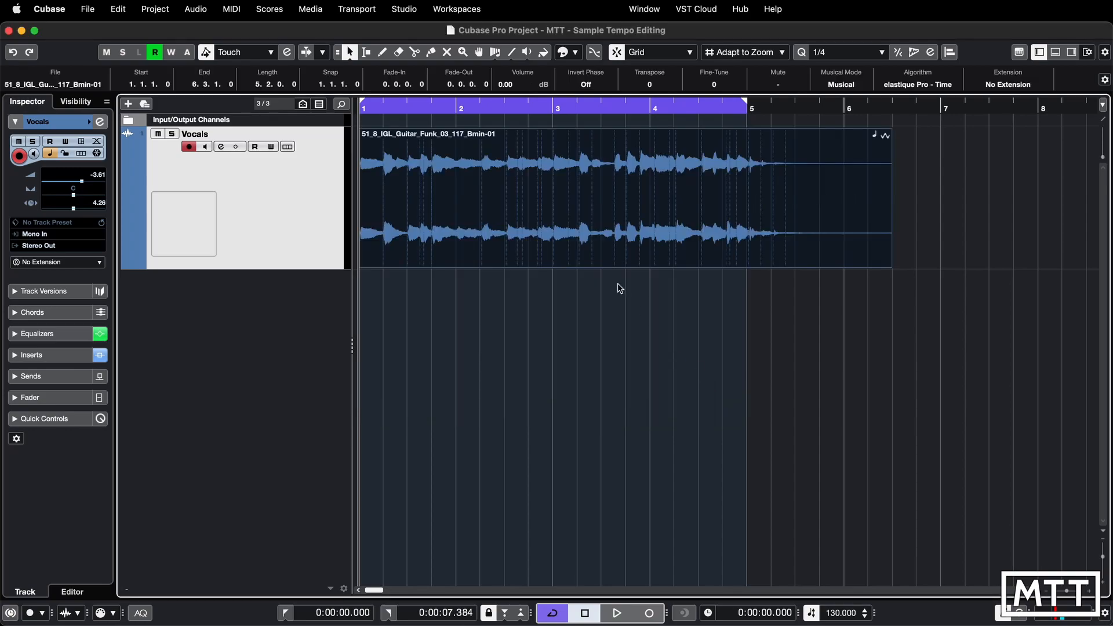
{"action": "mouse_move", "coordinate": [557, 357]}
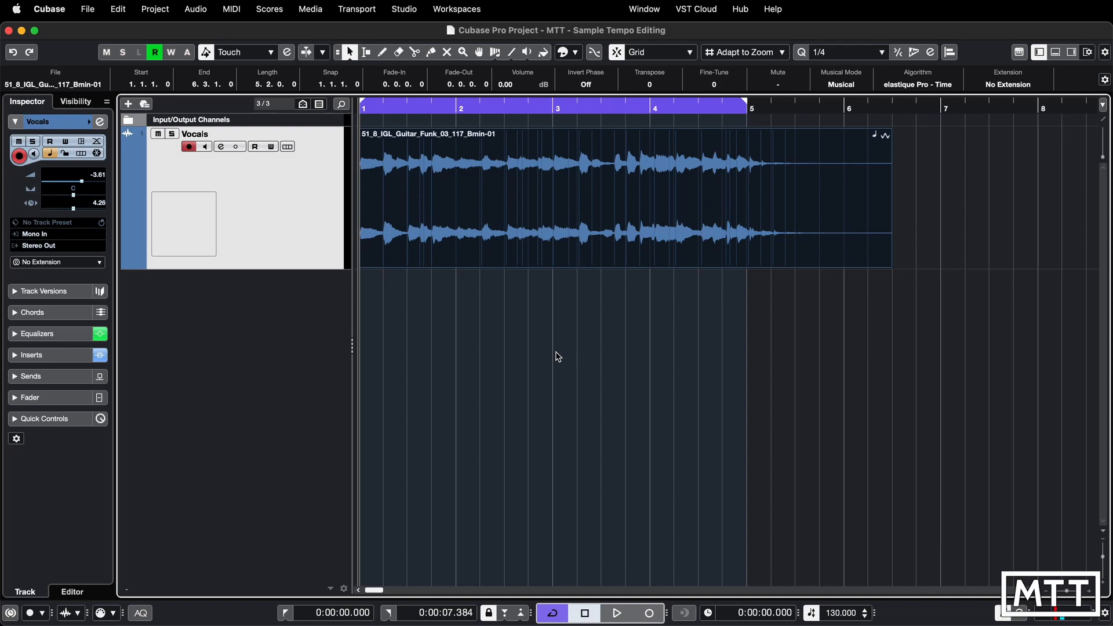
{"action": "left_click", "coordinate": [616, 613]}
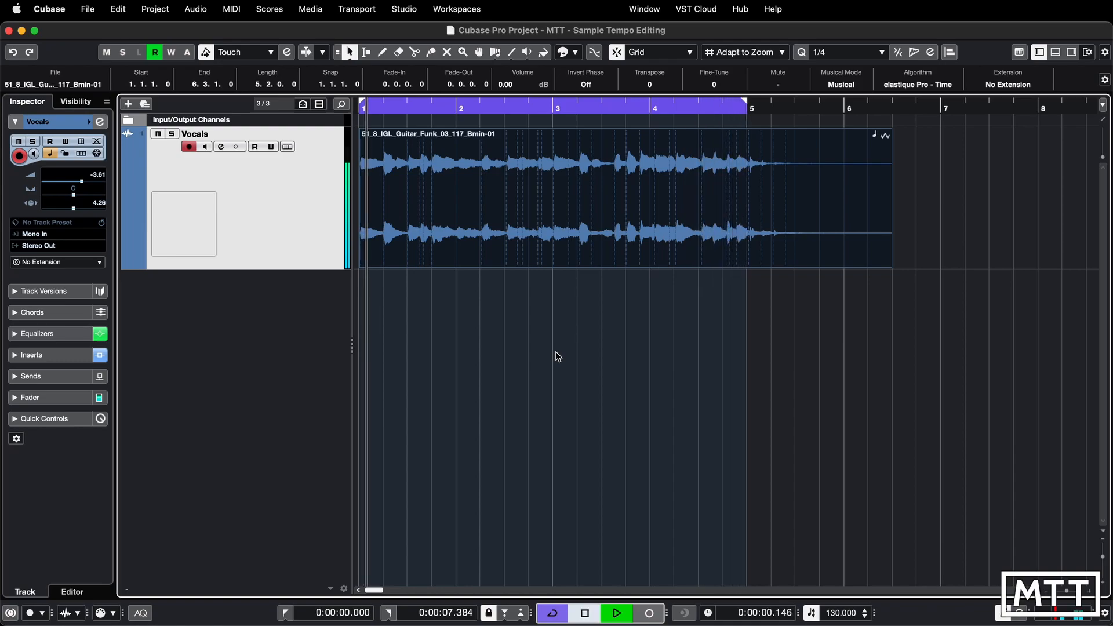
{"action": "left_click", "coordinate": [615, 612]}
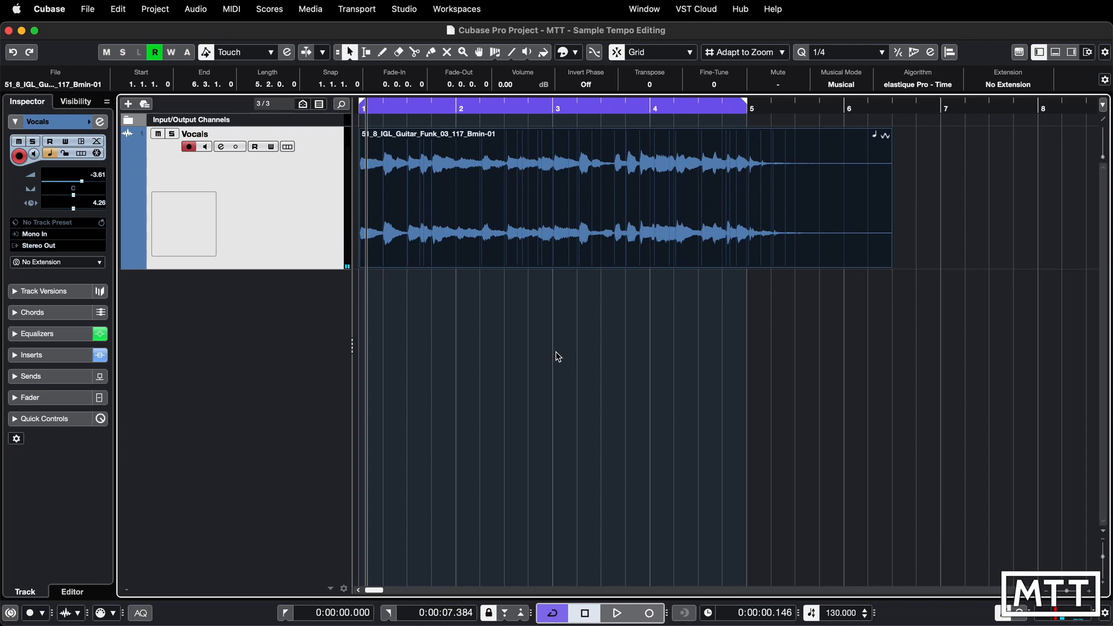
{"action": "mouse_move", "coordinate": [846, 592]}
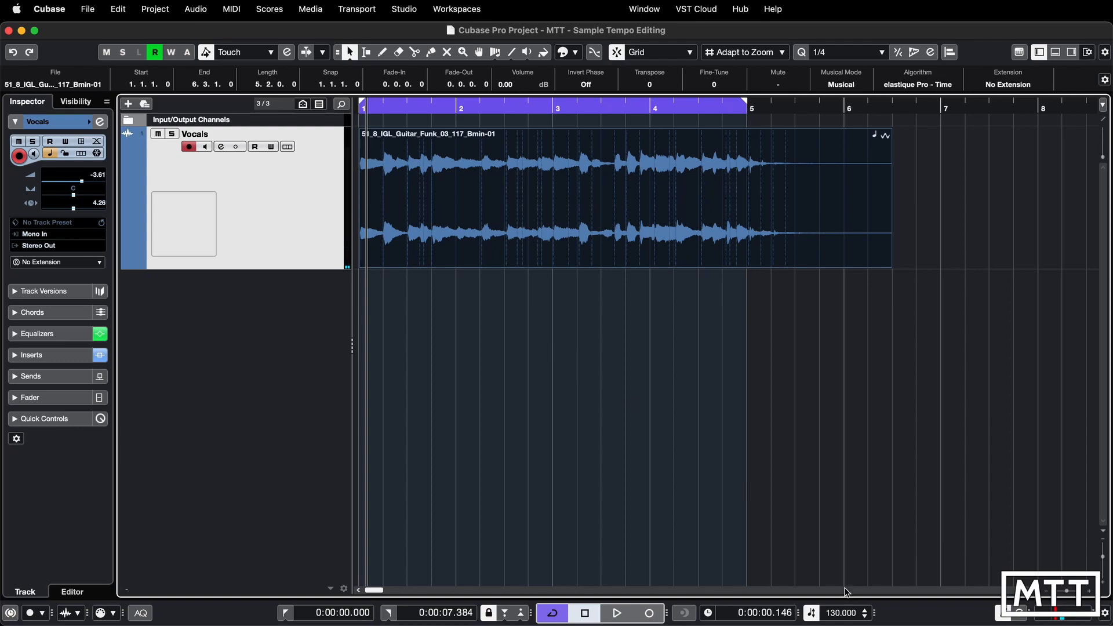
{"action": "mouse_move", "coordinate": [464, 130]}
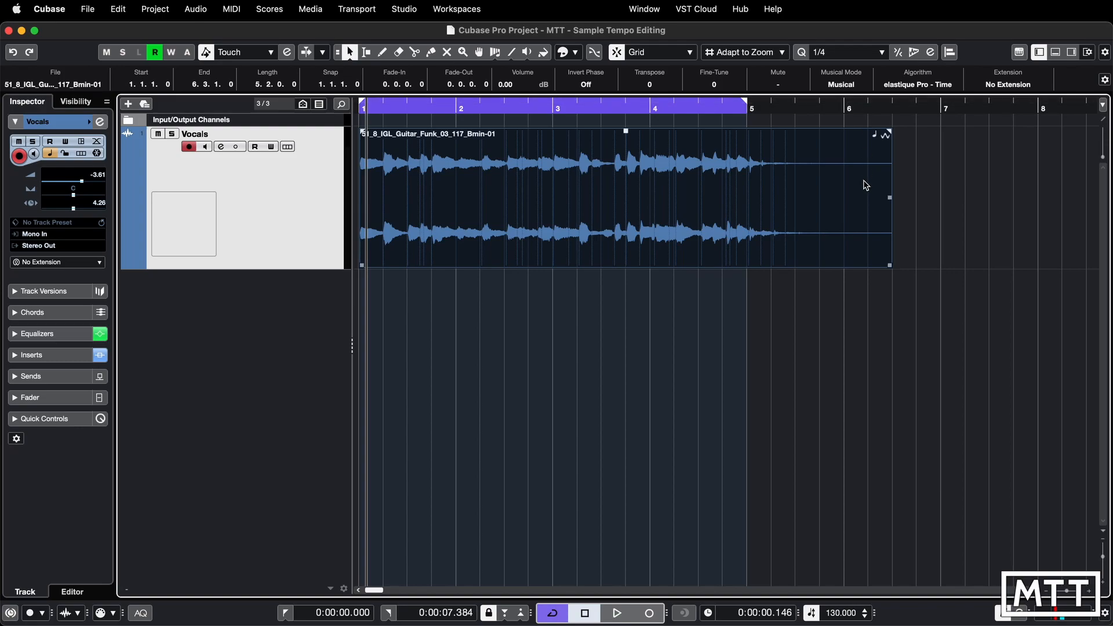
{"action": "mouse_move", "coordinate": [742, 167]}
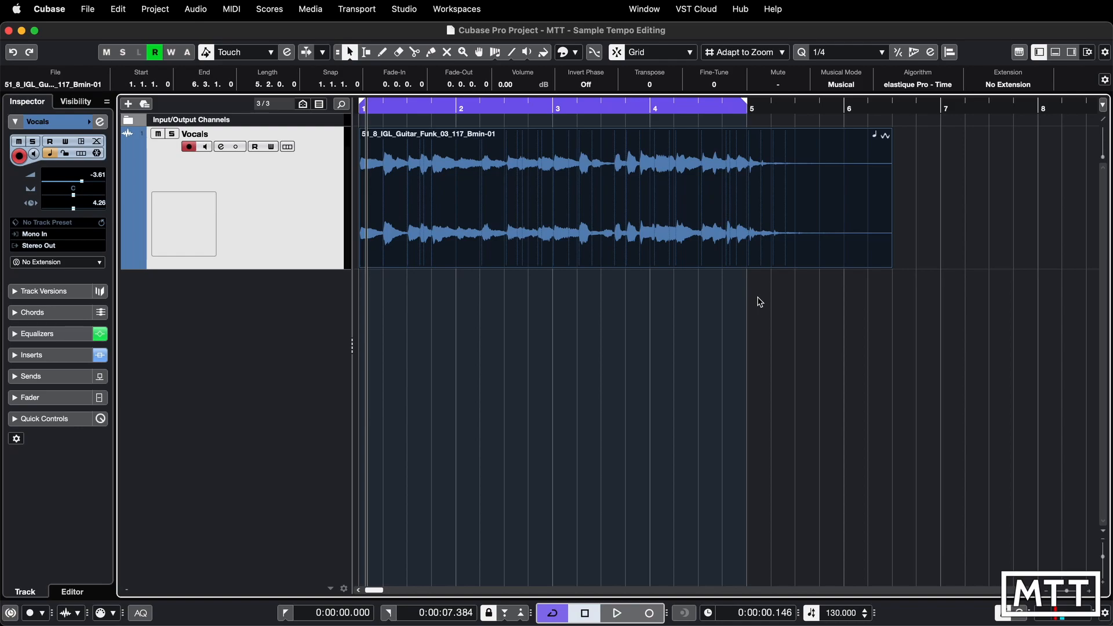
{"action": "left_click", "coordinate": [636, 237]}
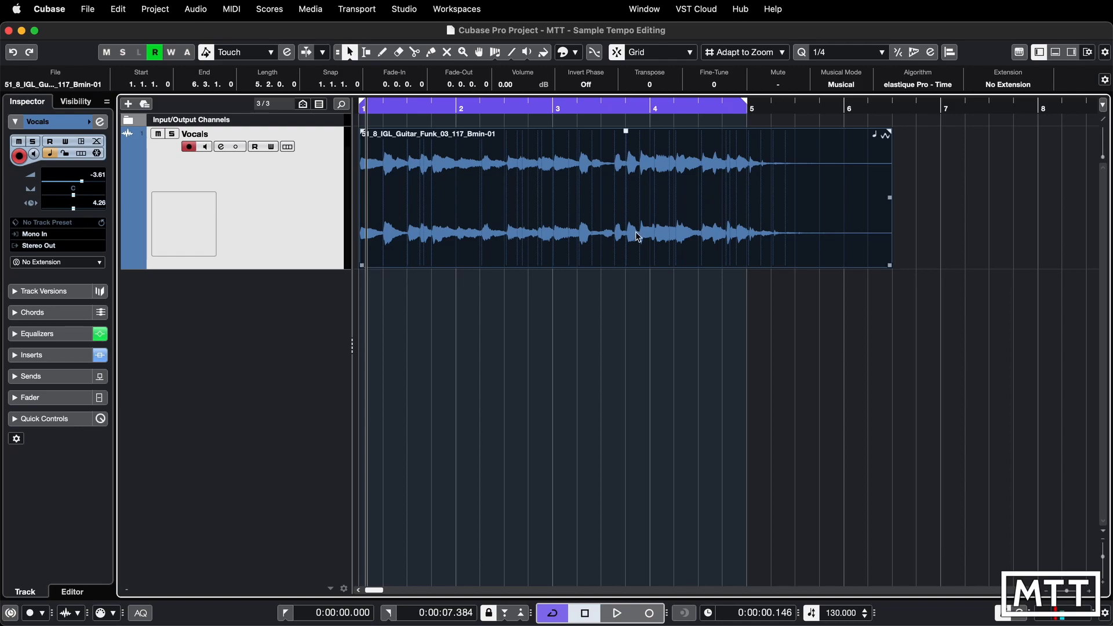
{"action": "left_click", "coordinate": [309, 9]}
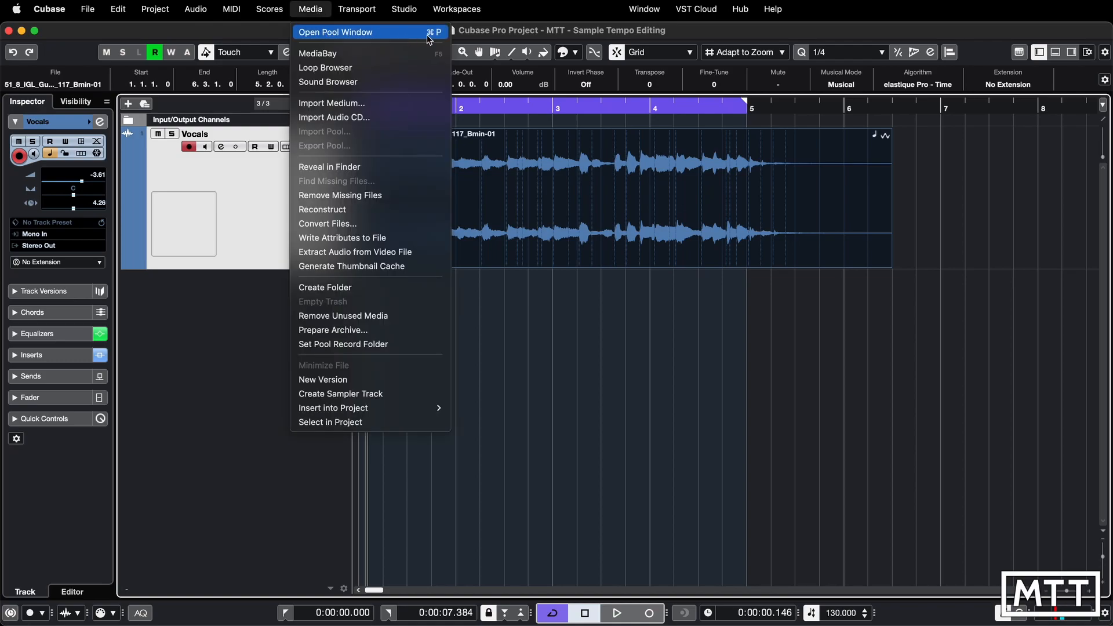
{"action": "mouse_move", "coordinate": [433, 38]}
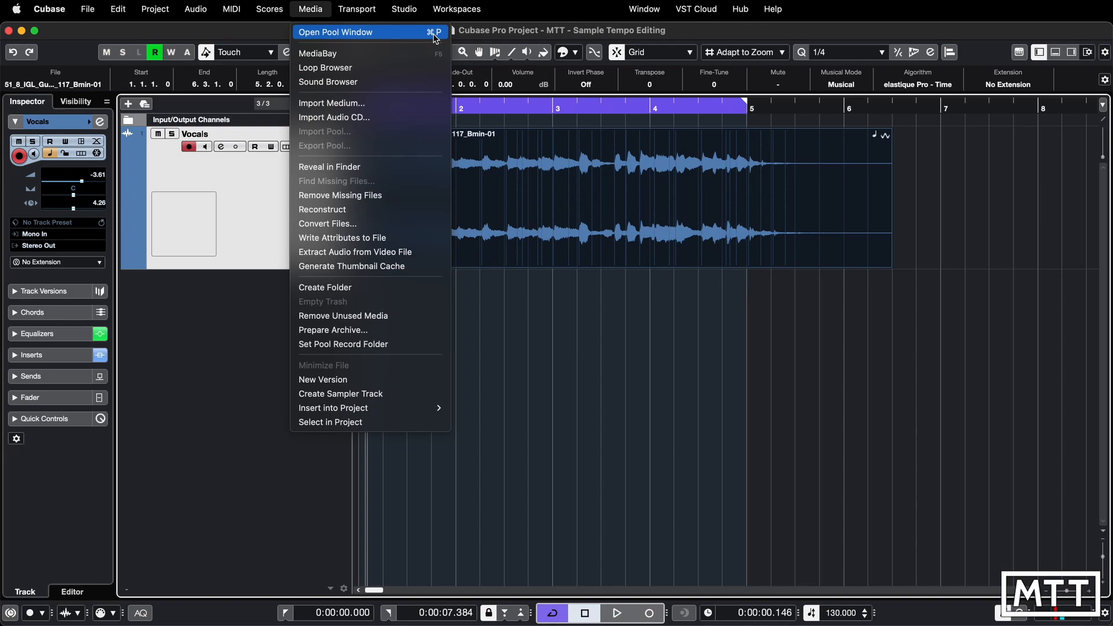
- Open the Pool listing the loop at 117.44 BPM and switch off its musical mode
{"action": "left_click", "coordinate": [335, 31]}
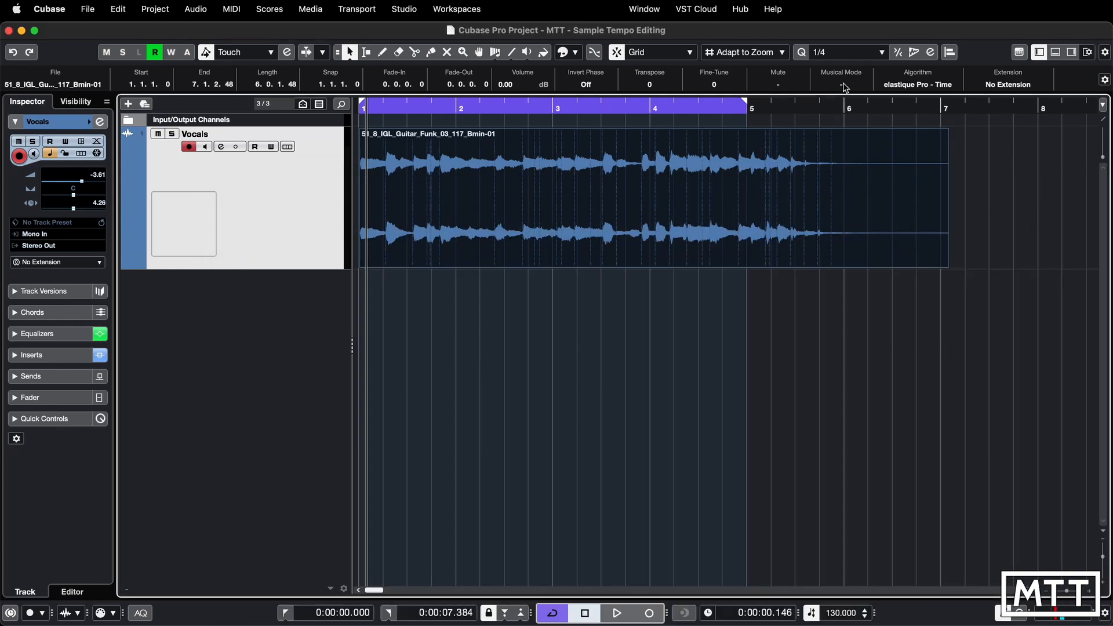
{"action": "left_click", "coordinate": [309, 9]}
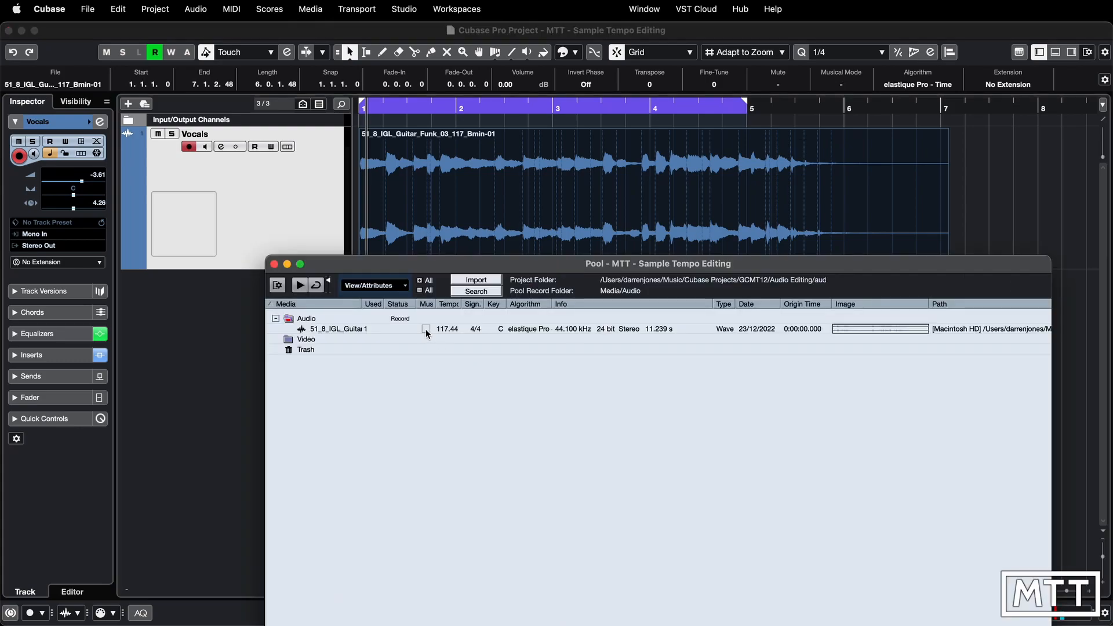
- Re-enable Musical Mode for the loop in the Pool and edit its 117.44 tempo field
{"action": "left_click", "coordinate": [425, 329]}
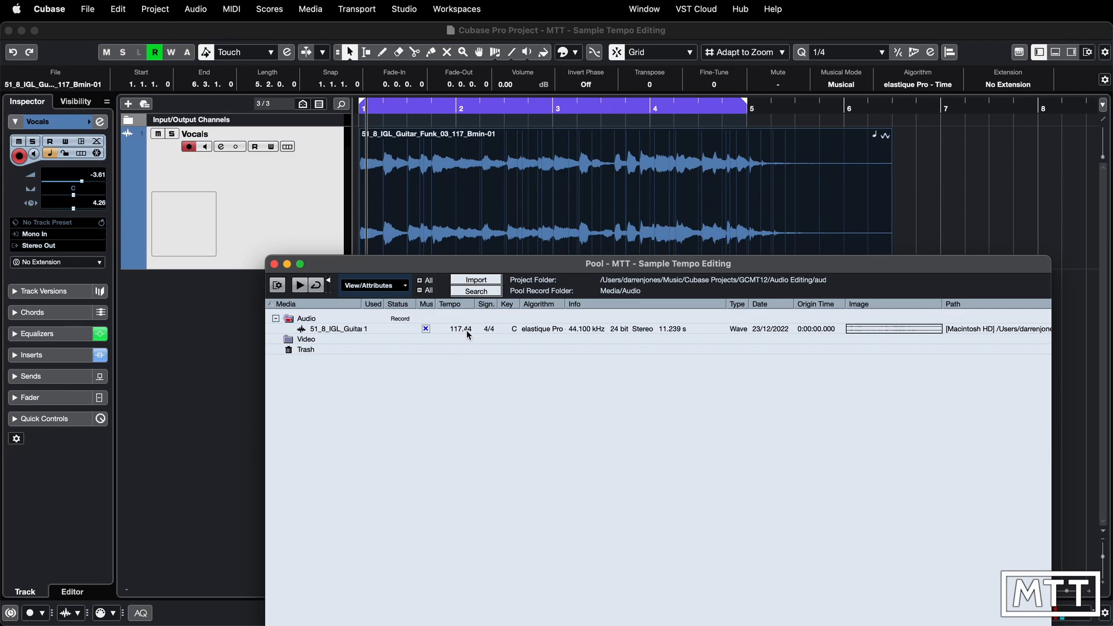
{"action": "double_click", "coordinate": [459, 328]}
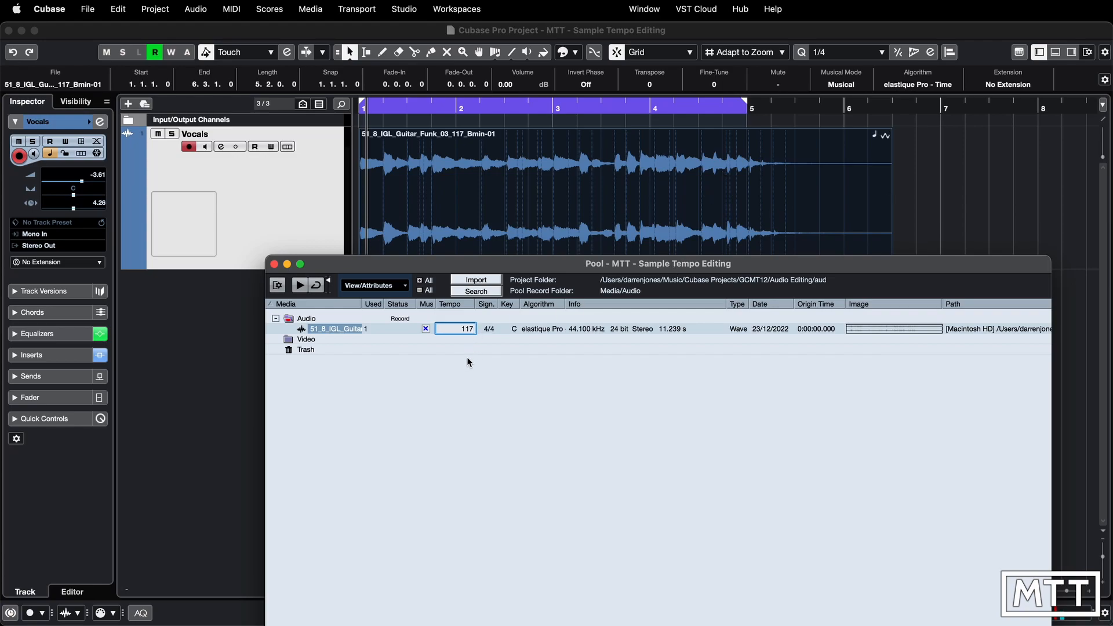
{"action": "type", "text": "117.44"}
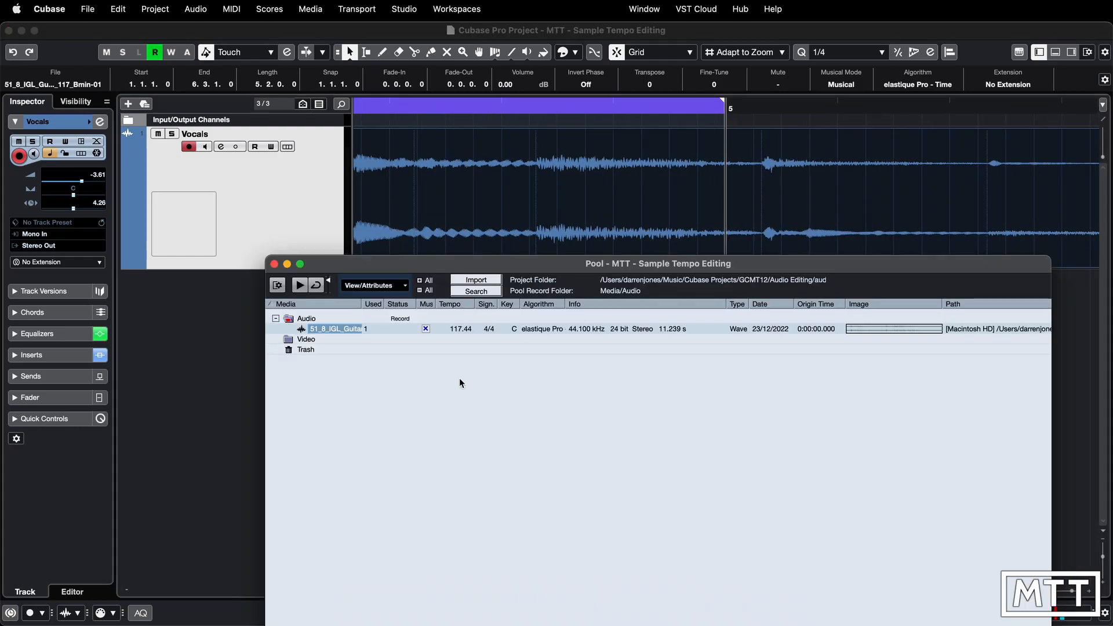
- Change the loop's Pool tempo to 117.00 BPM
{"action": "double_click", "coordinate": [460, 328]}
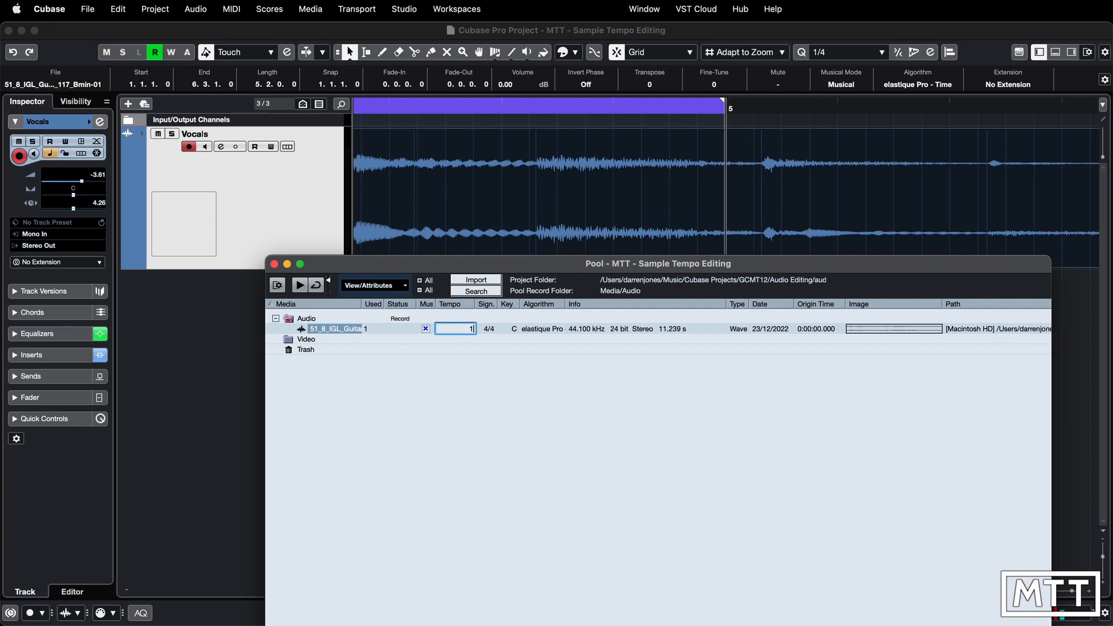
{"action": "type", "text": "117.00"}
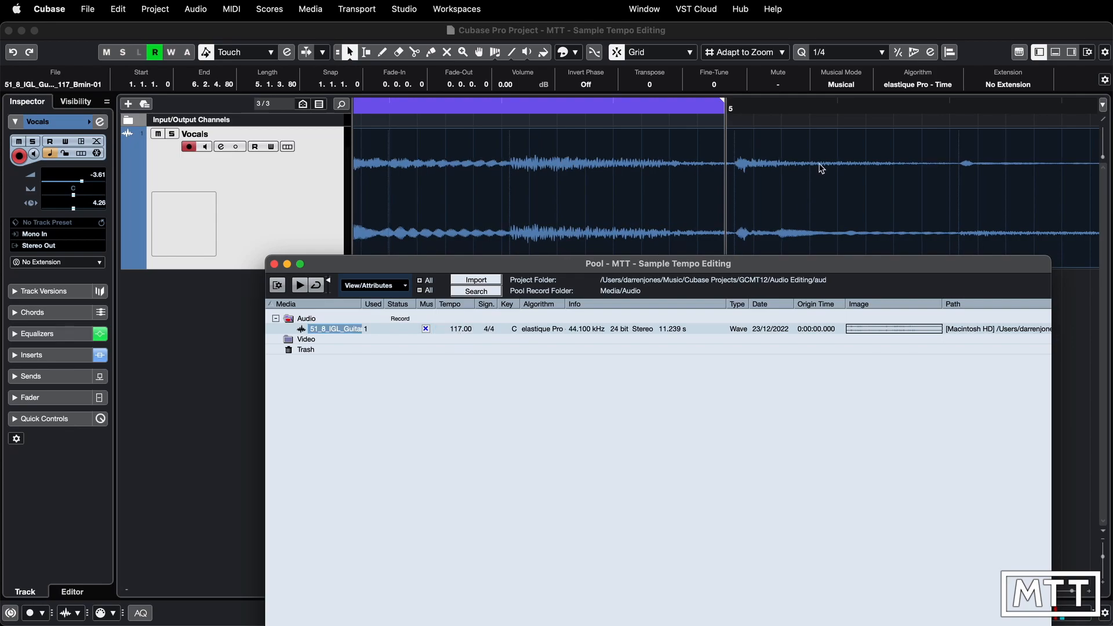
{"action": "mouse_move", "coordinate": [740, 169]}
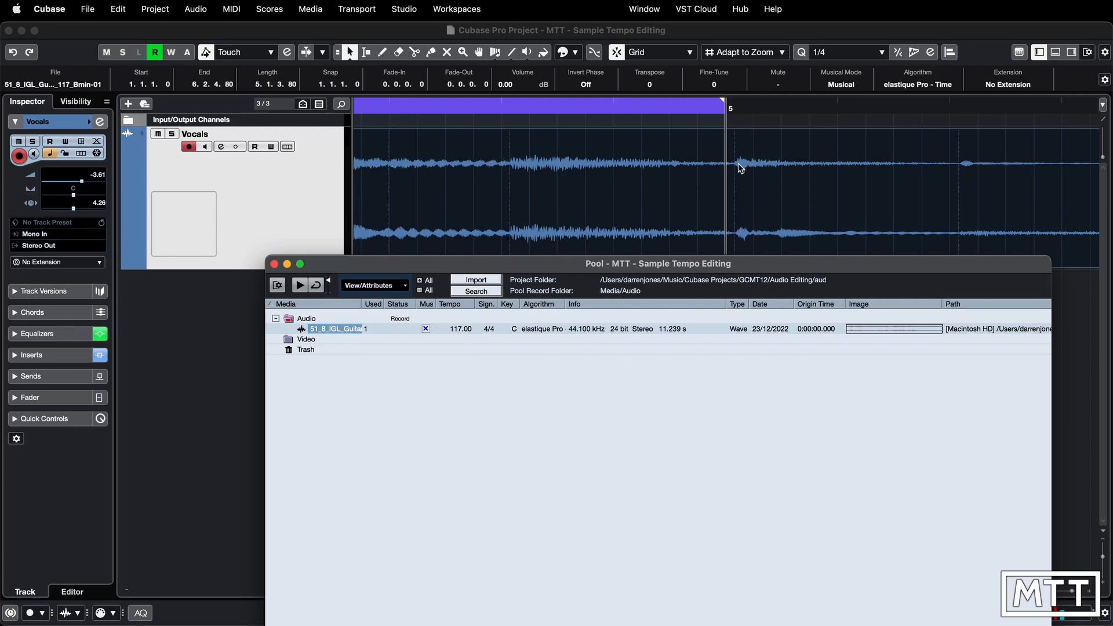
{"action": "mouse_move", "coordinate": [762, 168]}
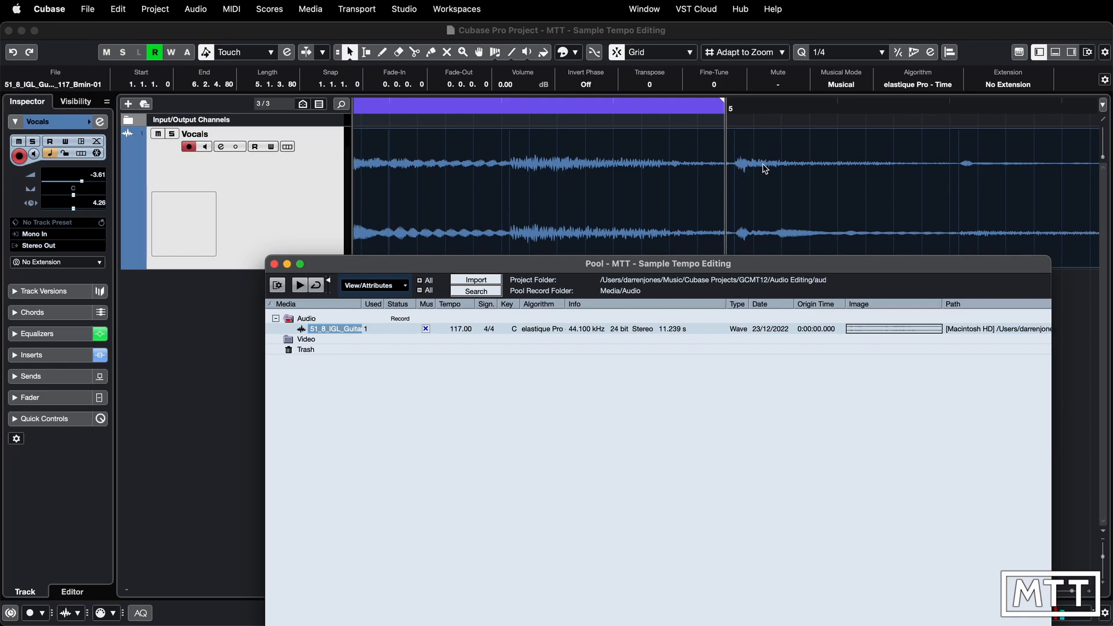
{"action": "mouse_move", "coordinate": [758, 186]}
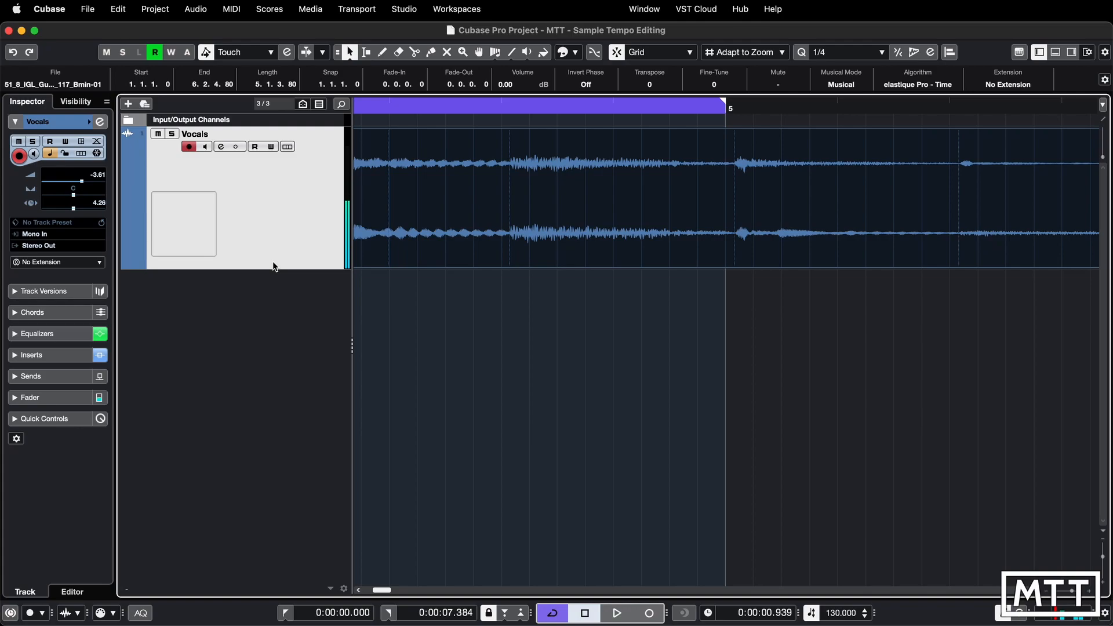
{"action": "mouse_move", "coordinate": [727, 275]}
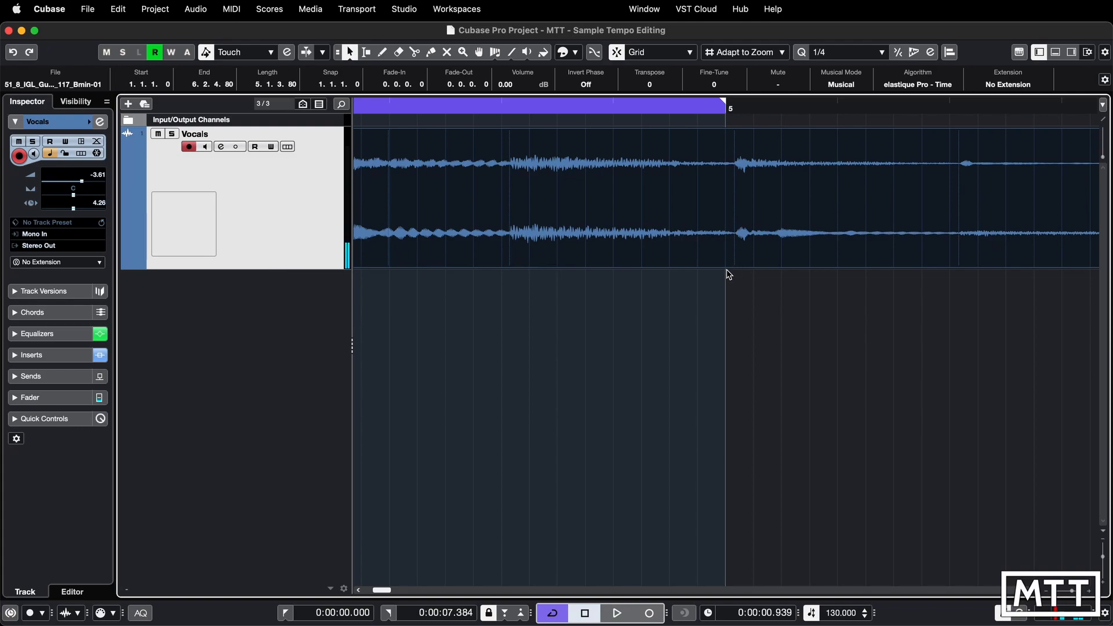
{"action": "mouse_move", "coordinate": [708, 285]}
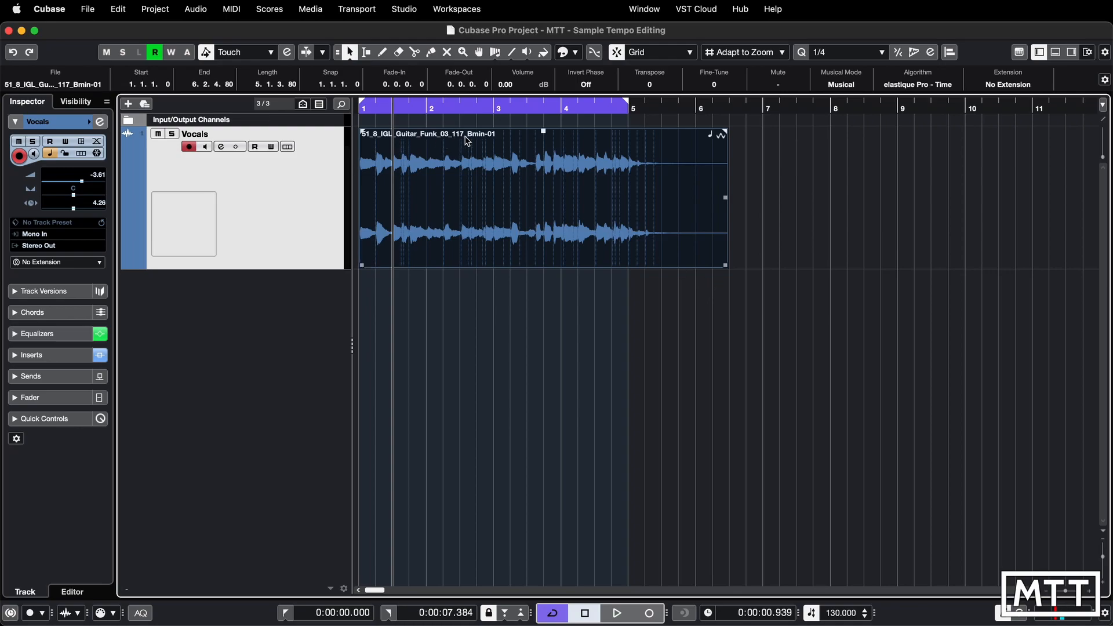
{"action": "mouse_move", "coordinate": [469, 157]}
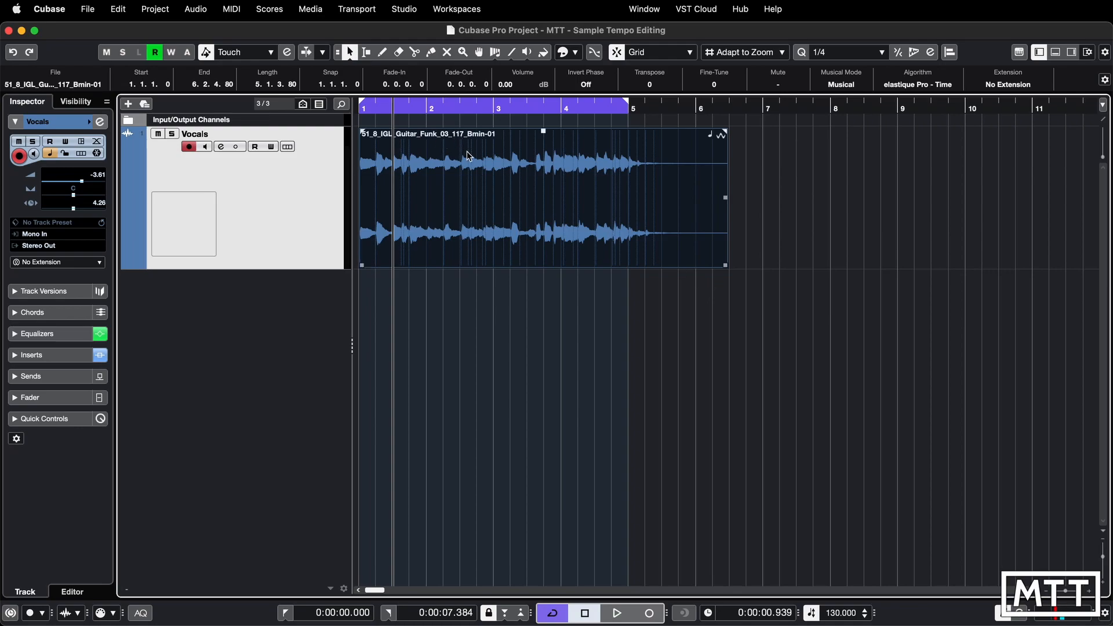